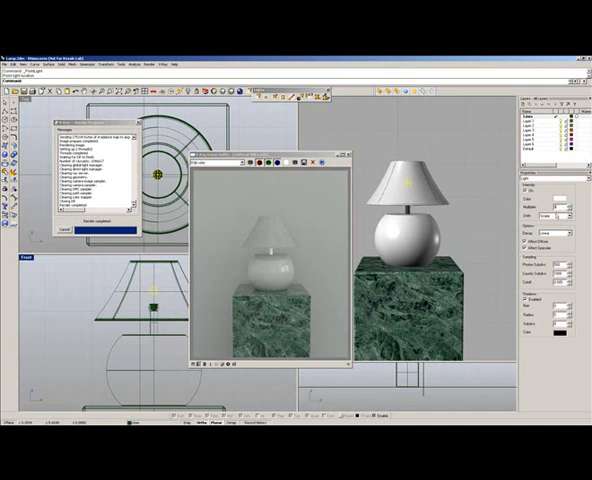
- Browse the V-Ray Options rollouts beside the current lamp-on-plinth render
click(564, 232)
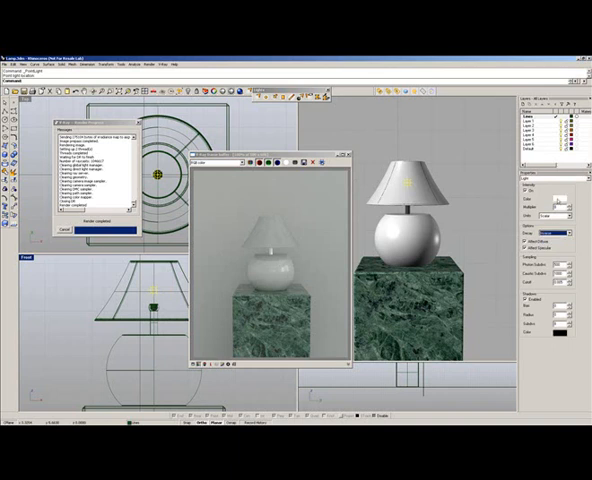
click(248, 160)
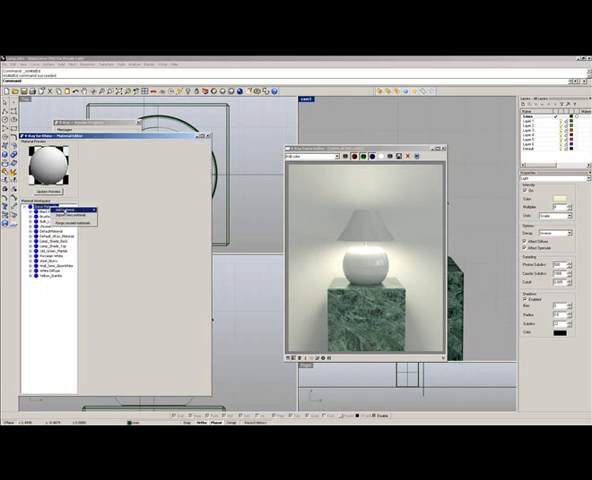
- Select the lampshade material in the Material Editor tree and expand its layers
click(70, 210)
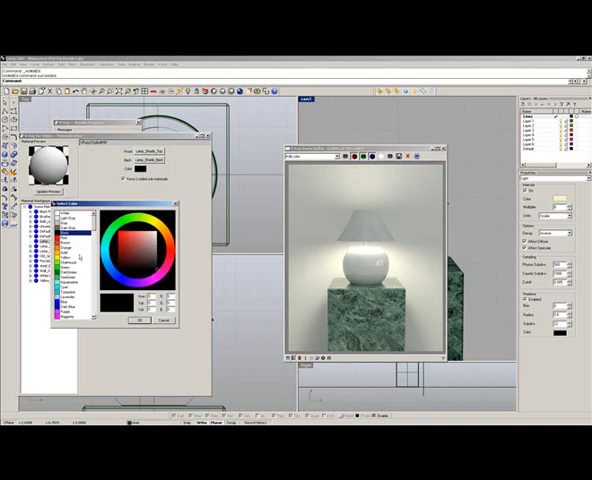
- Choose a new colour for the lampshade material's swatch and confirm it
click(138, 322)
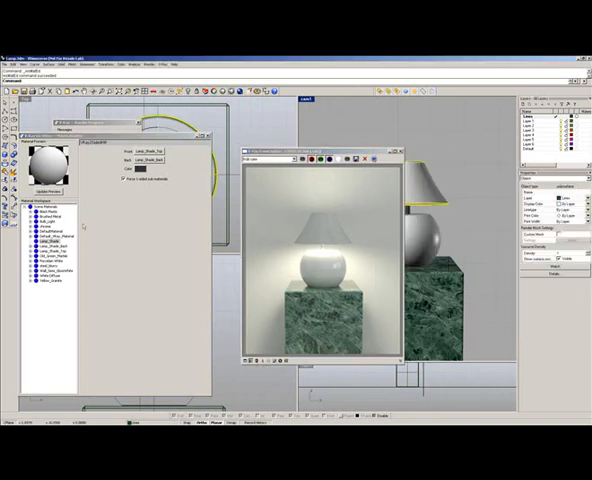
- Show the context-menu actions for the chosen material in the material tree
right_click(50, 238)
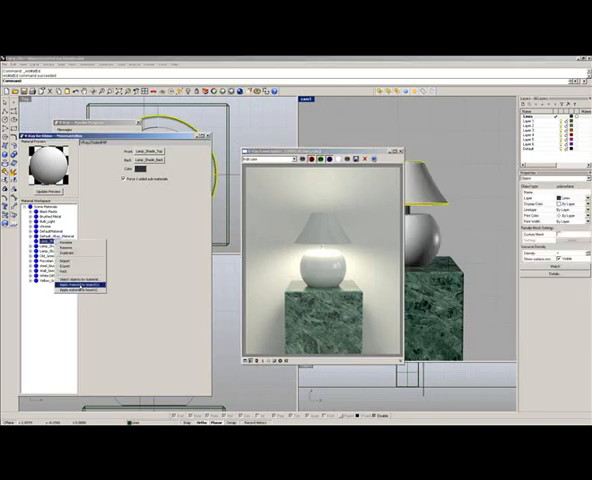